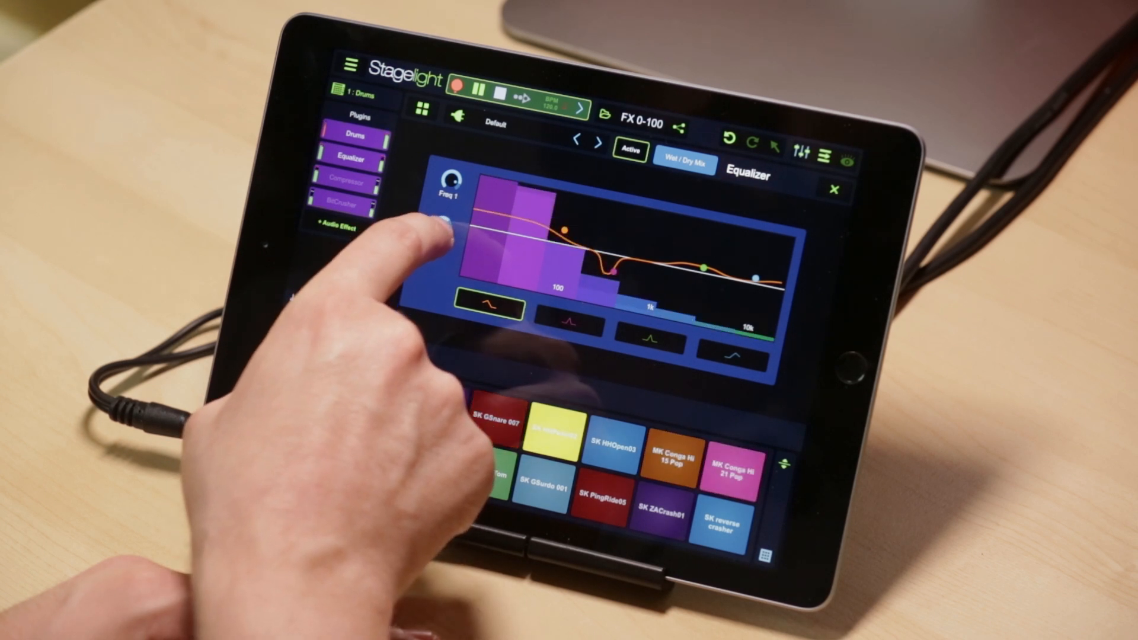
Select an Equalizer band on the Drums track to start shaping the curve
click(567, 313)
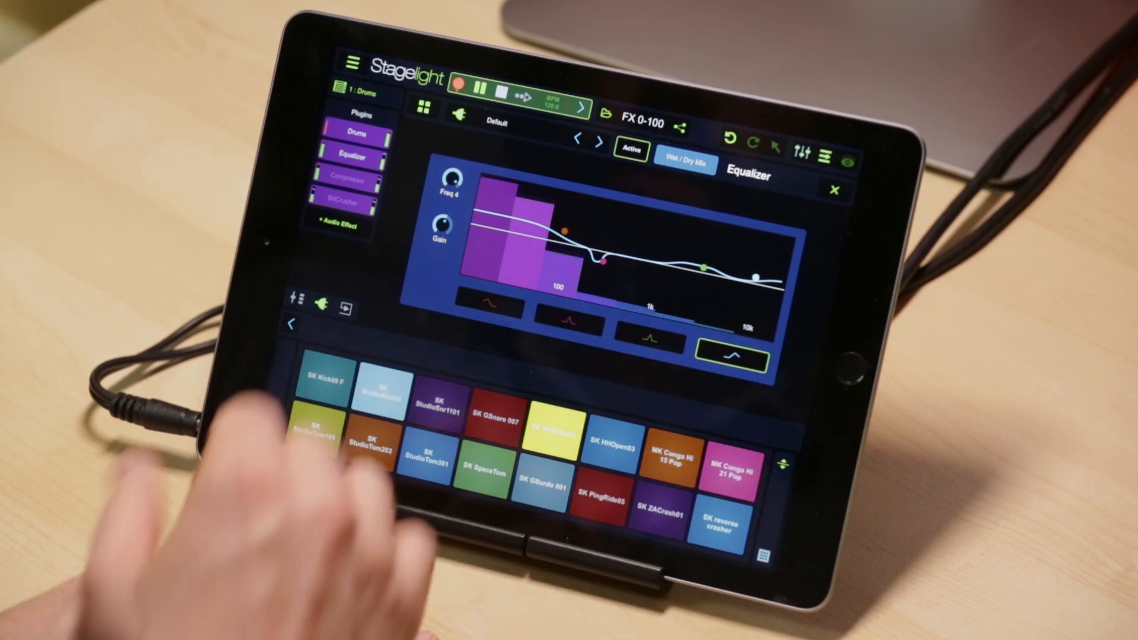
Activate the Compressor and lower its threshold to -24.3 dB
click(353, 179)
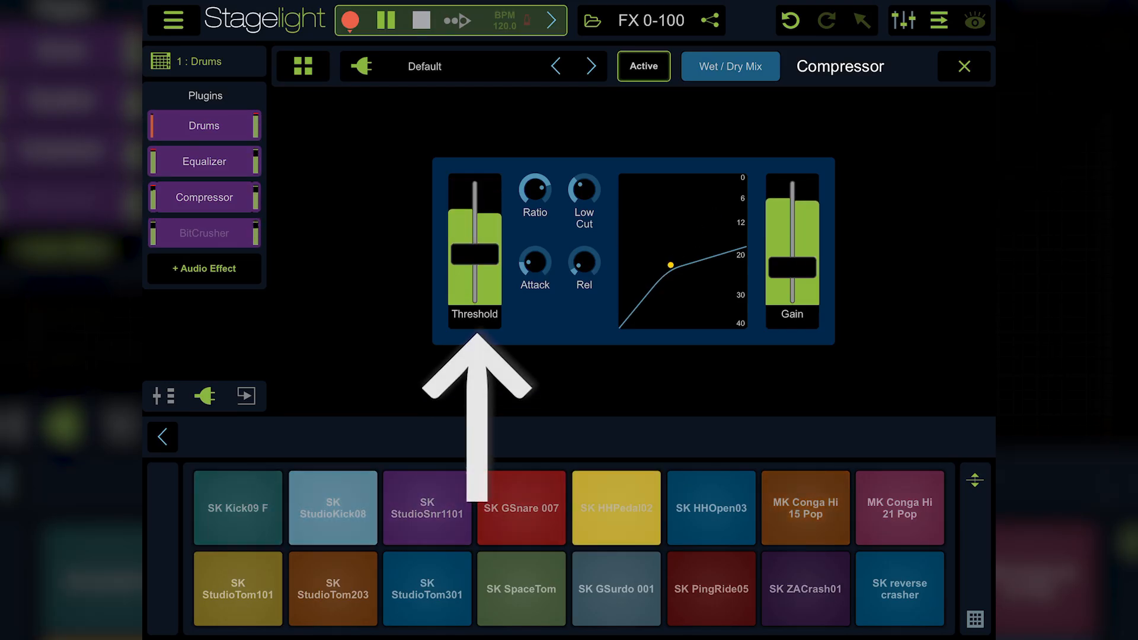
drag(474, 268, 474, 210)
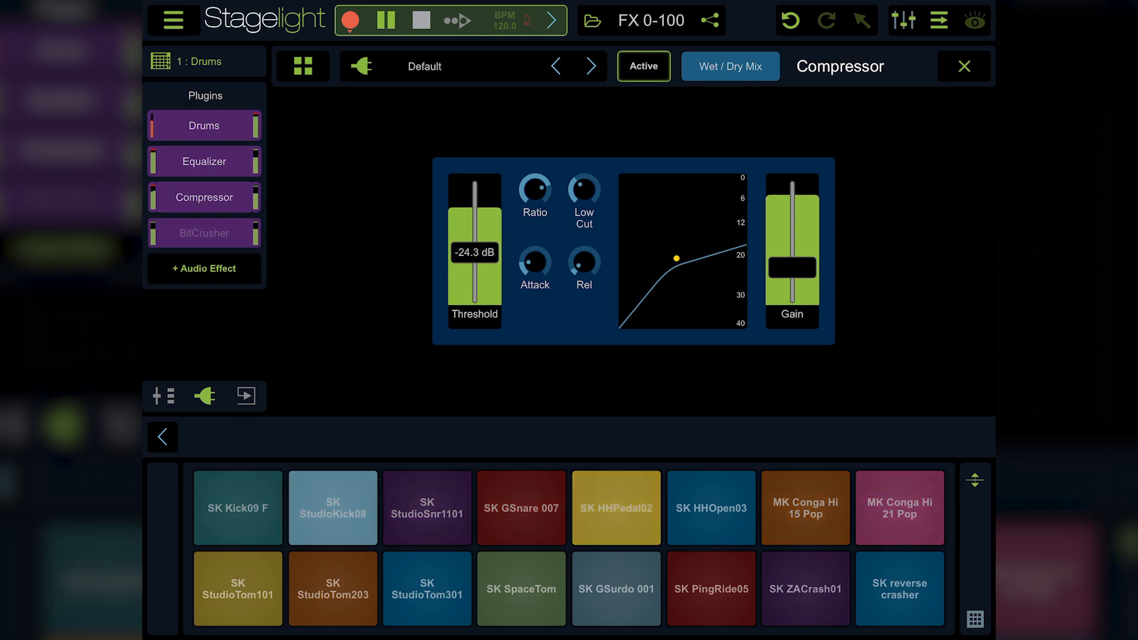